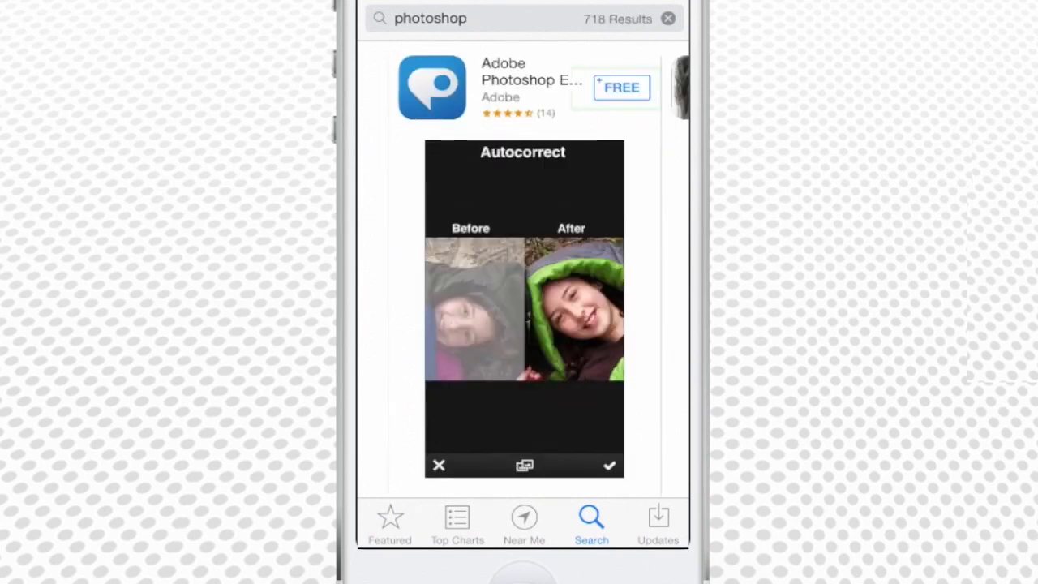
Step: Install the free Adobe Photoshop Express app from the search results and launch it
{"action": "left_click", "coordinate": [621, 88]}
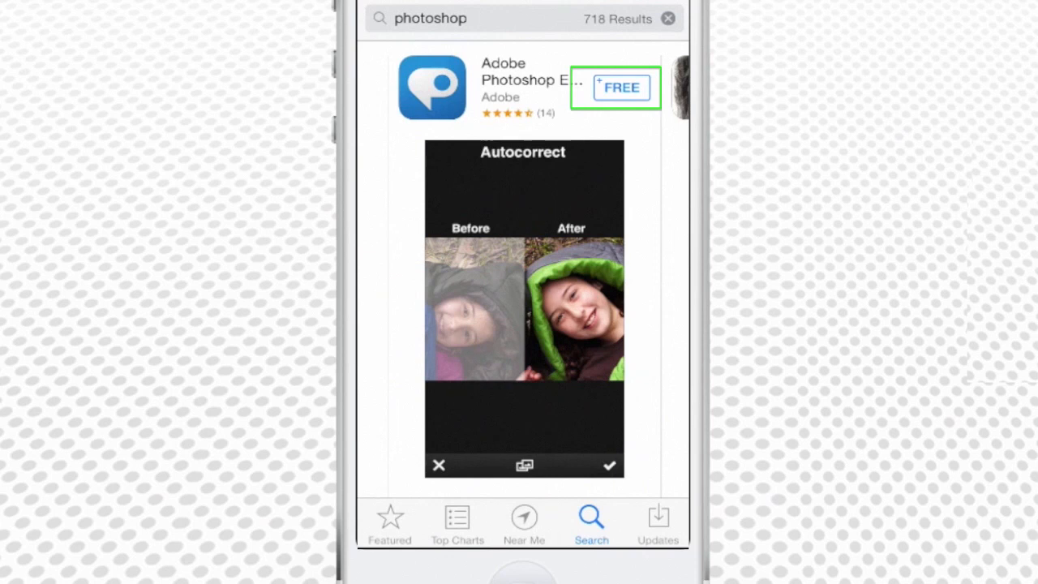
{"action": "left_click", "coordinate": [619, 87]}
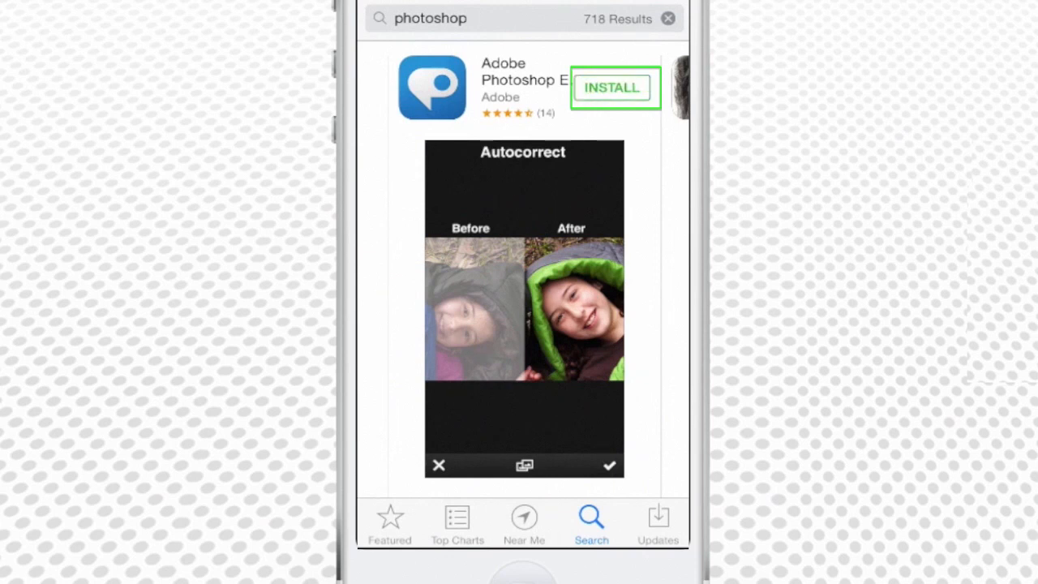
{"action": "left_click", "coordinate": [613, 88]}
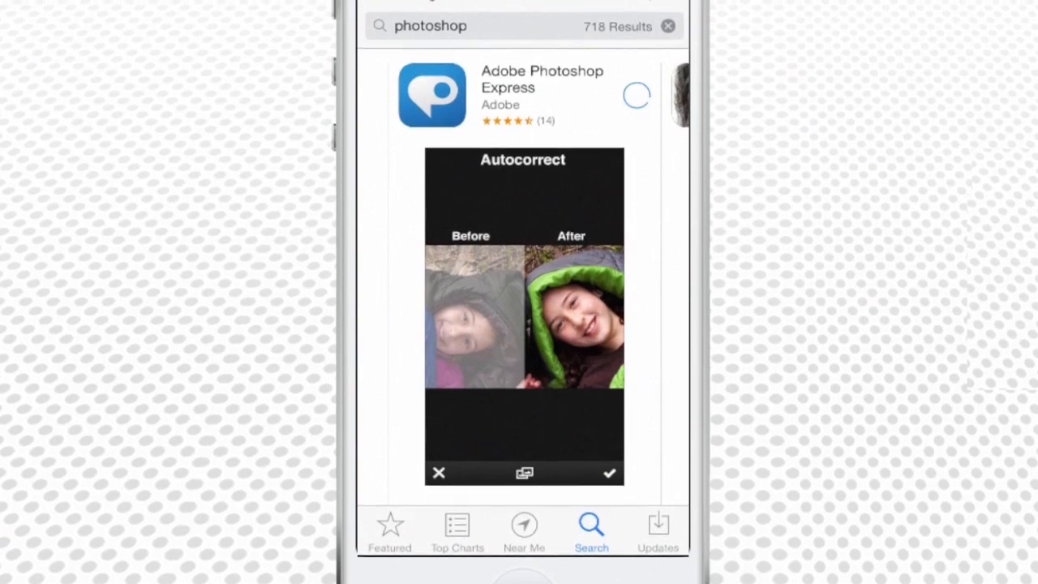
{"action": "left_click", "coordinate": [636, 96]}
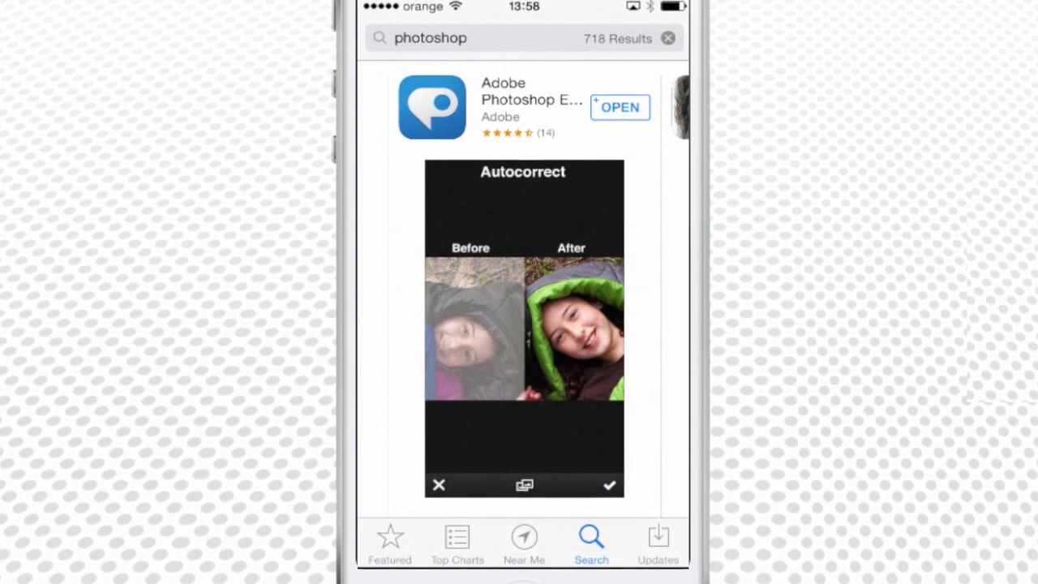
{"action": "left_click", "coordinate": [620, 108]}
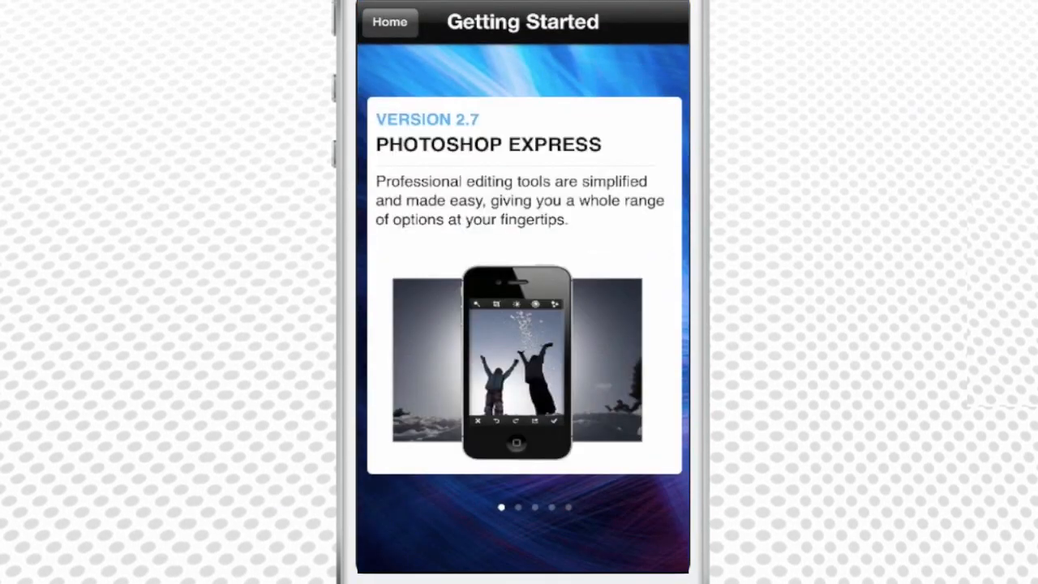
Step: Leave the Getting Started guide for home, start the live camera and flip to the other camera
{"action": "scroll", "scroll_direction": "down", "scroll_amount": 3}
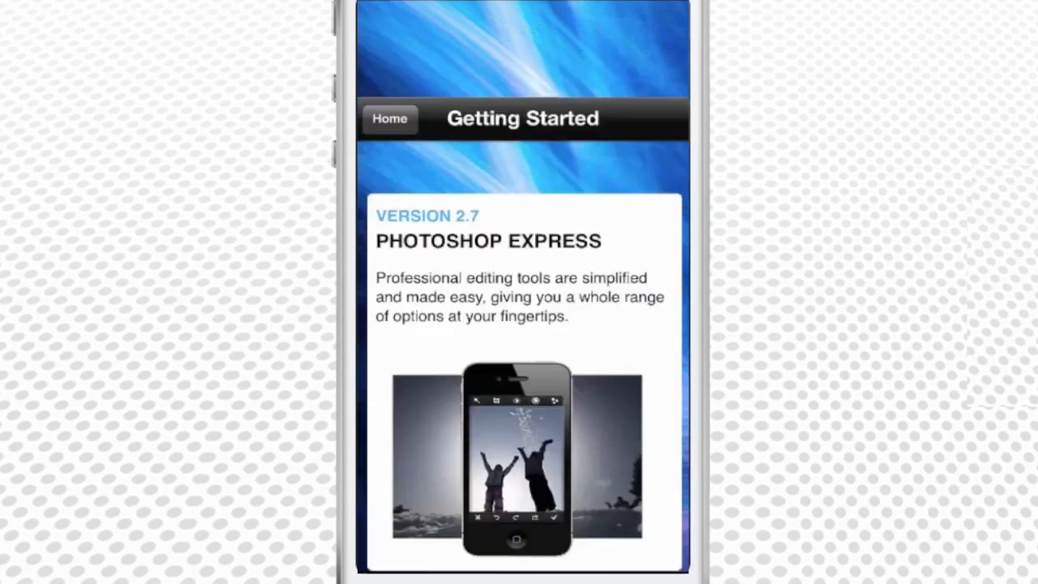
{"action": "left_click", "coordinate": [389, 118]}
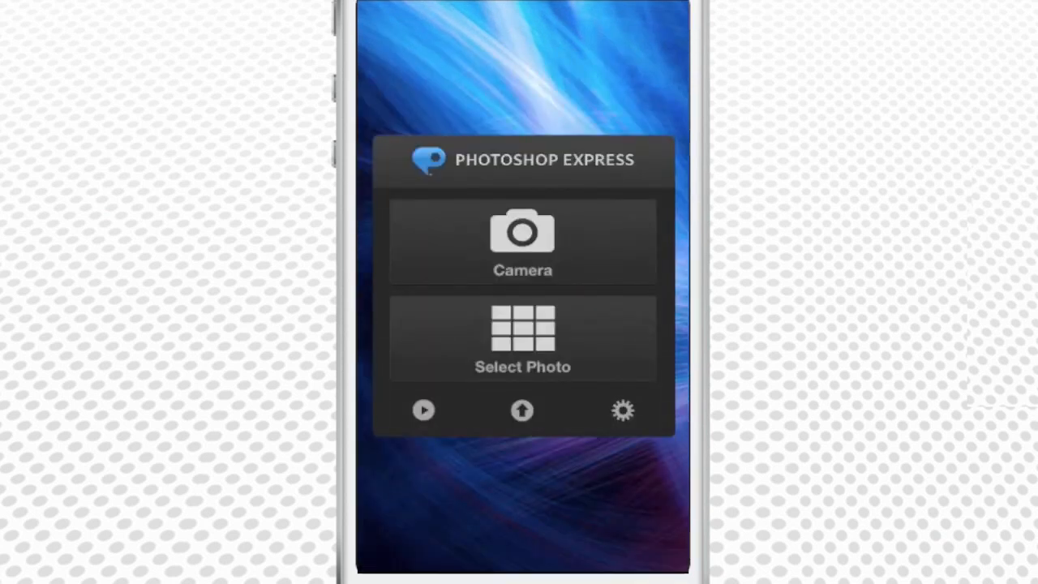
{"action": "left_click", "coordinate": [522, 240]}
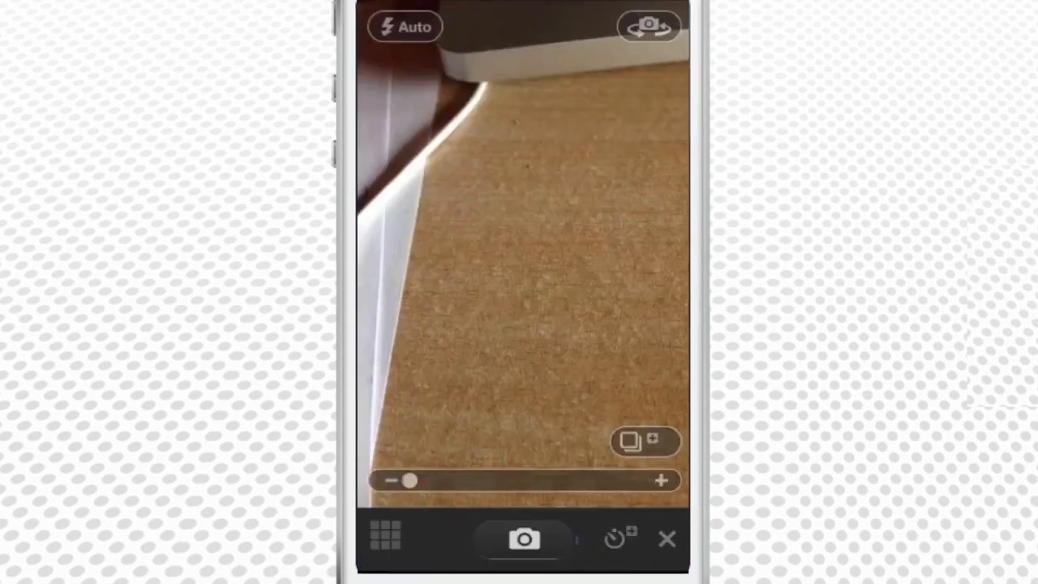
{"action": "left_click", "coordinate": [648, 26]}
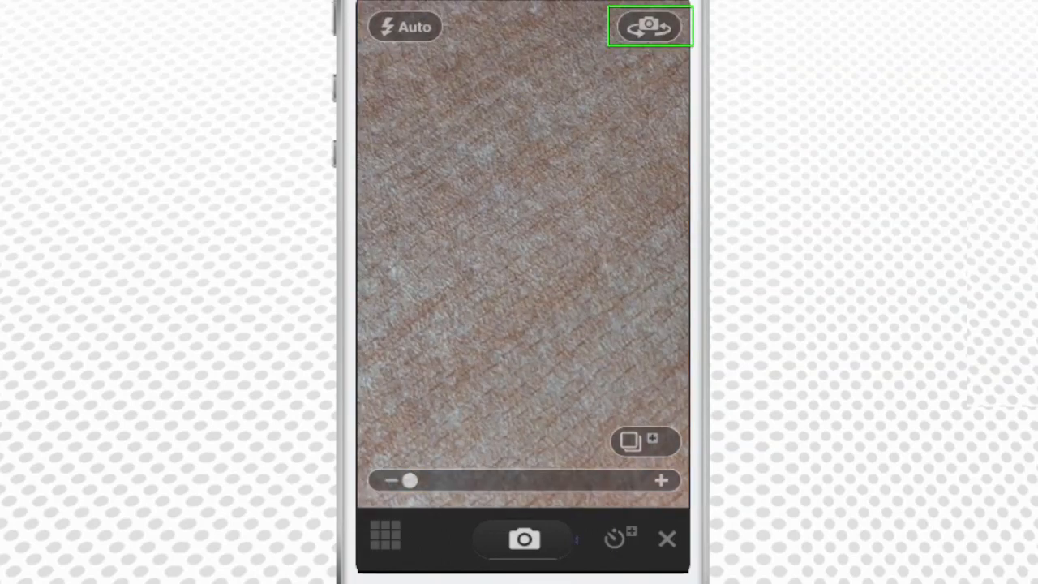
{"action": "left_click", "coordinate": [649, 26]}
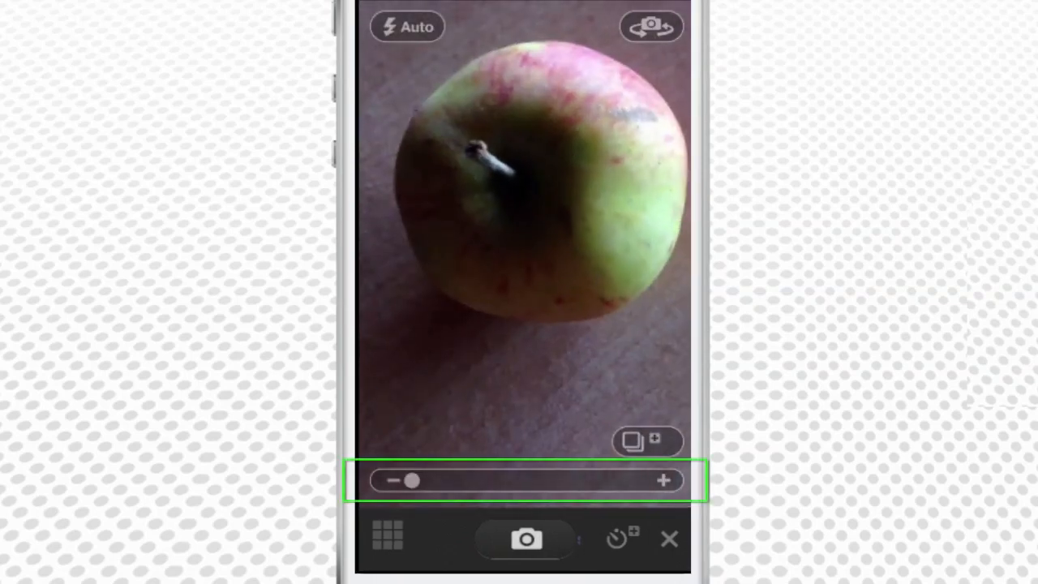
Step: Zoom the camera in on the apple, back out partly, then close it to return home
{"action": "left_click_drag", "start_coordinate": [408, 480], "coordinate": [464, 480]}
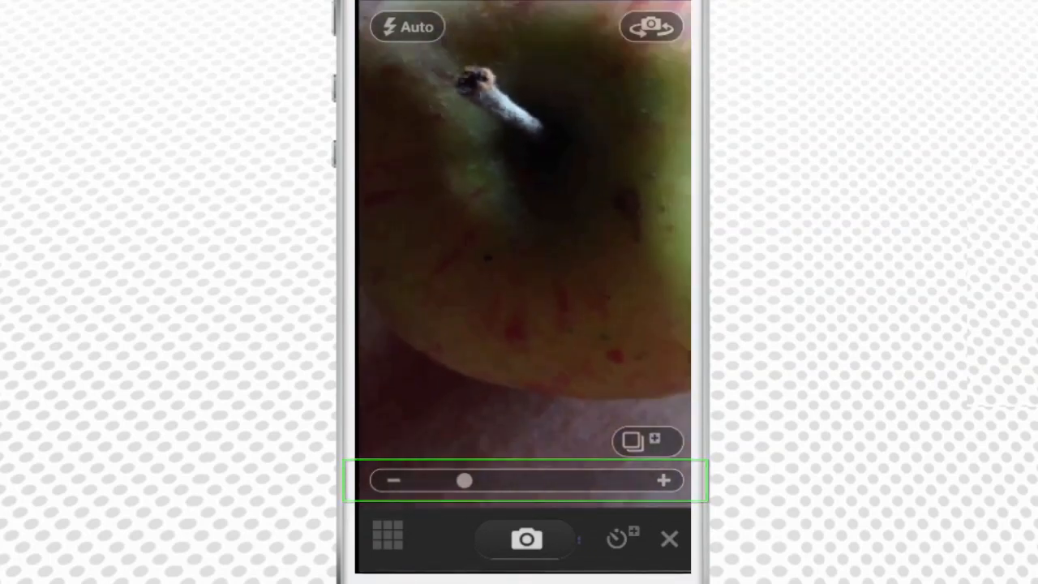
{"action": "left_click_drag", "start_coordinate": [464, 480], "coordinate": [405, 480]}
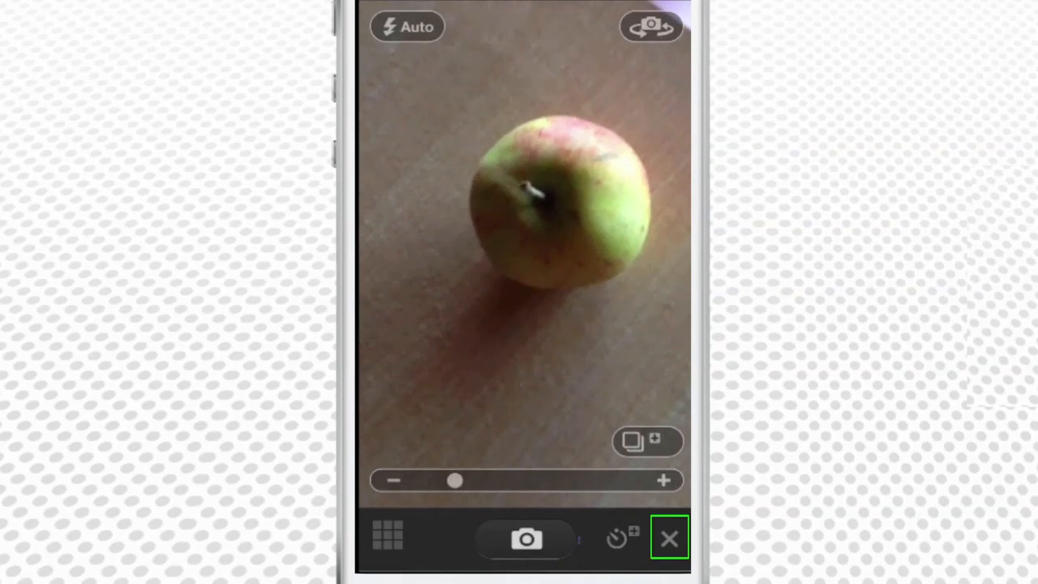
{"action": "left_click", "coordinate": [668, 538]}
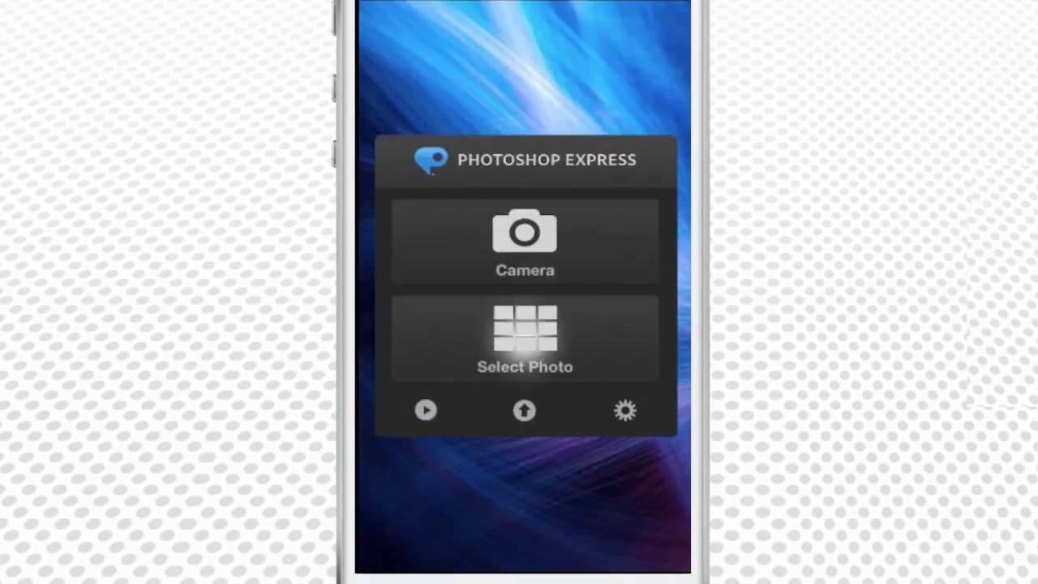
Step: Choose the white rose photo from the Camera Roll and bring it into the editing screen
{"action": "left_click", "coordinate": [526, 339]}
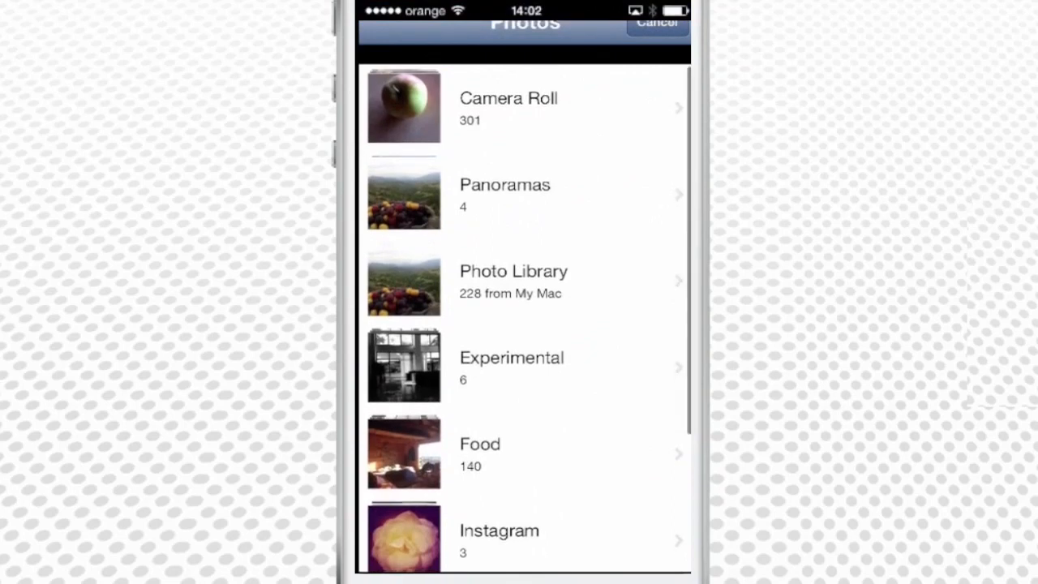
{"action": "left_click", "coordinate": [509, 105]}
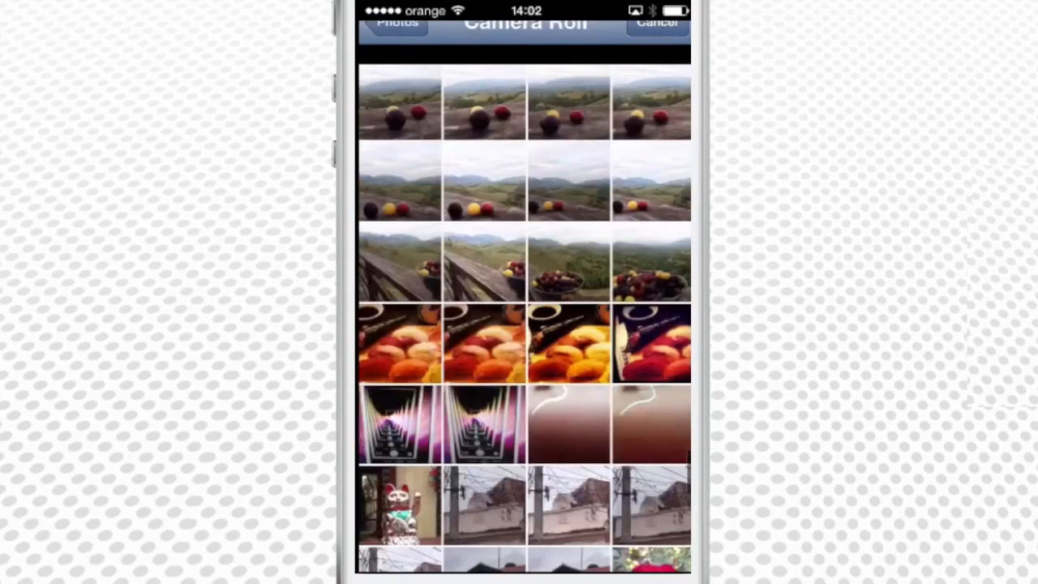
{"action": "scroll", "scroll_direction": "down", "scroll_amount": 3}
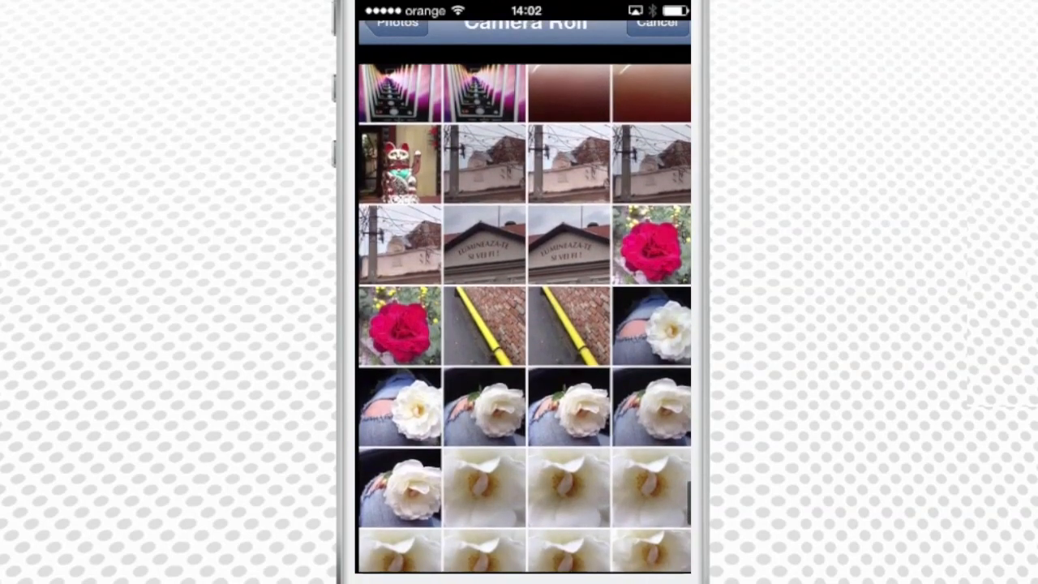
{"action": "left_click", "coordinate": [652, 407]}
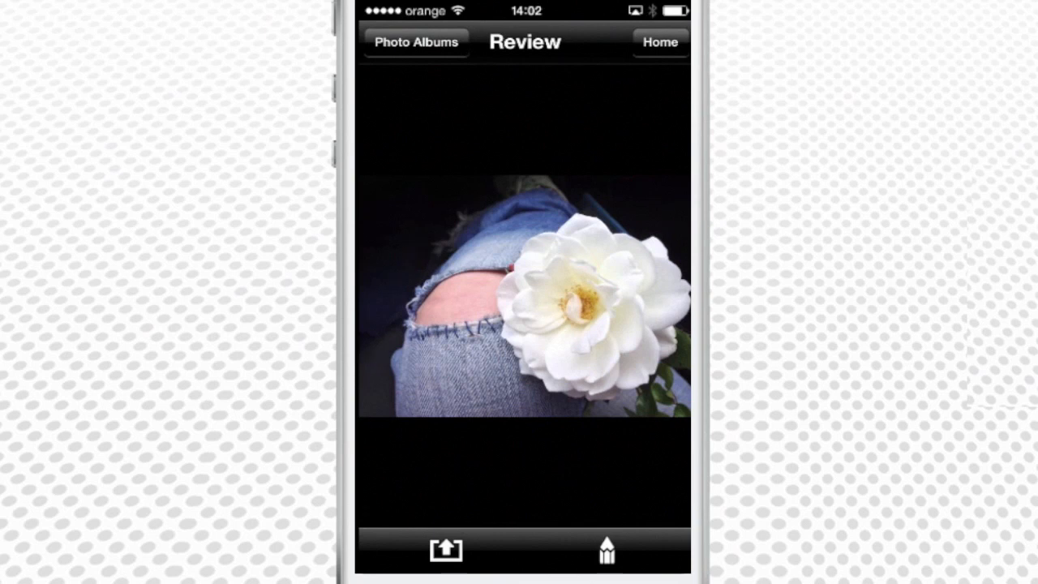
{"action": "left_click", "coordinate": [607, 549]}
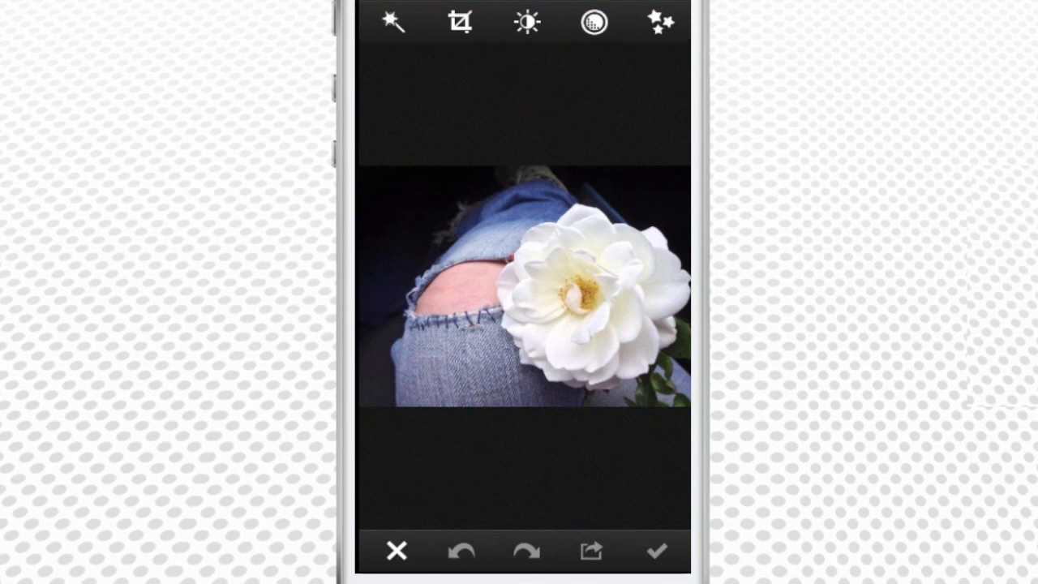
{"action": "left_click", "coordinate": [392, 23]}
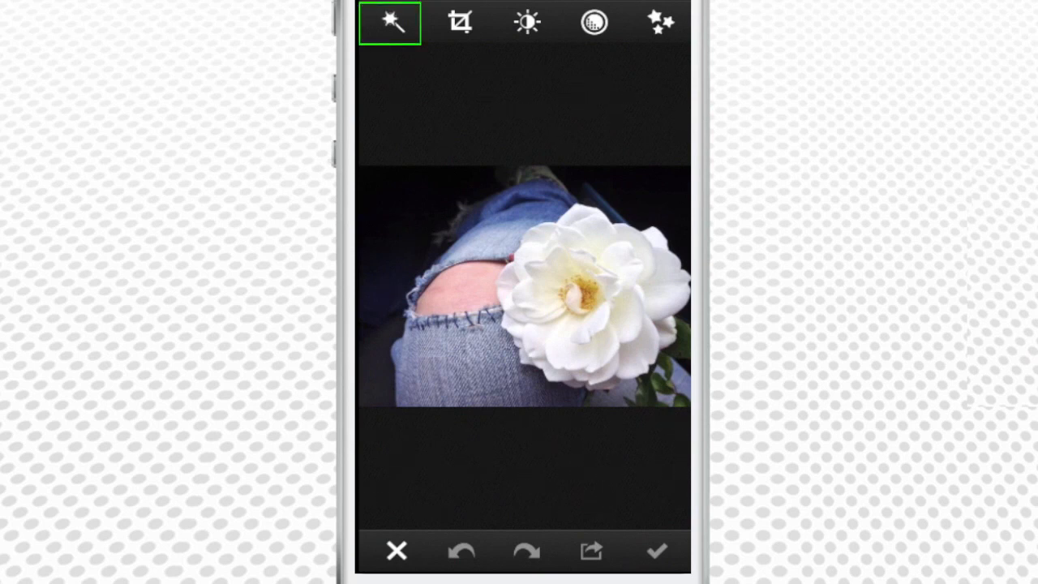
{"action": "left_click", "coordinate": [459, 22]}
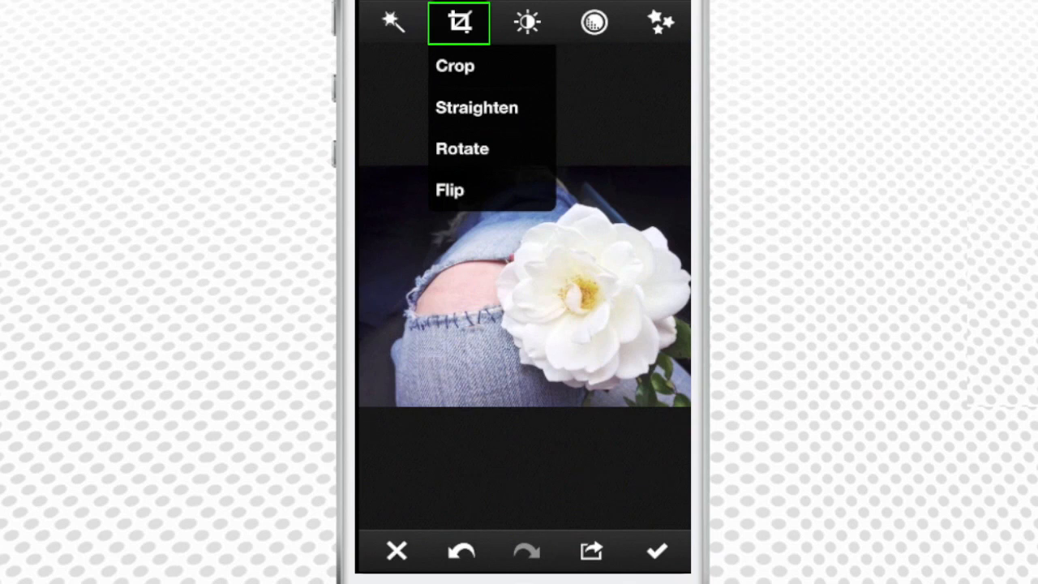
{"action": "left_click", "coordinate": [526, 23]}
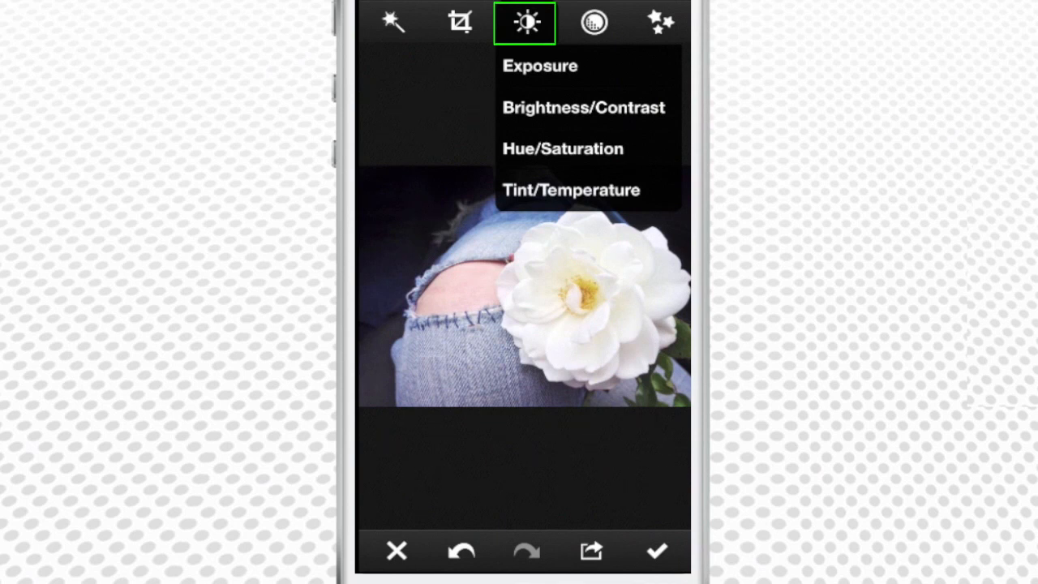
{"action": "left_click", "coordinate": [593, 23]}
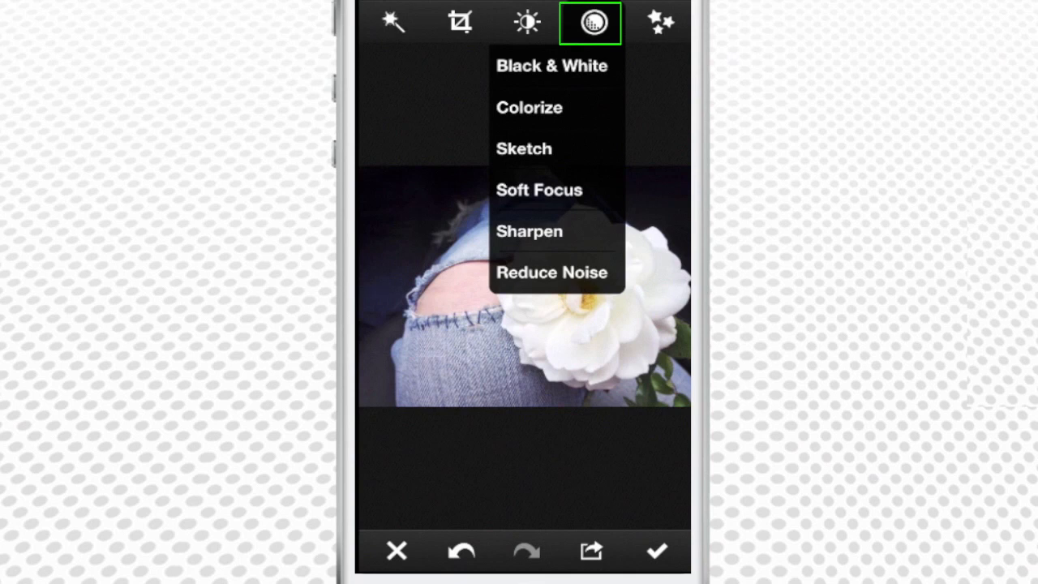
{"action": "left_click", "coordinate": [662, 23]}
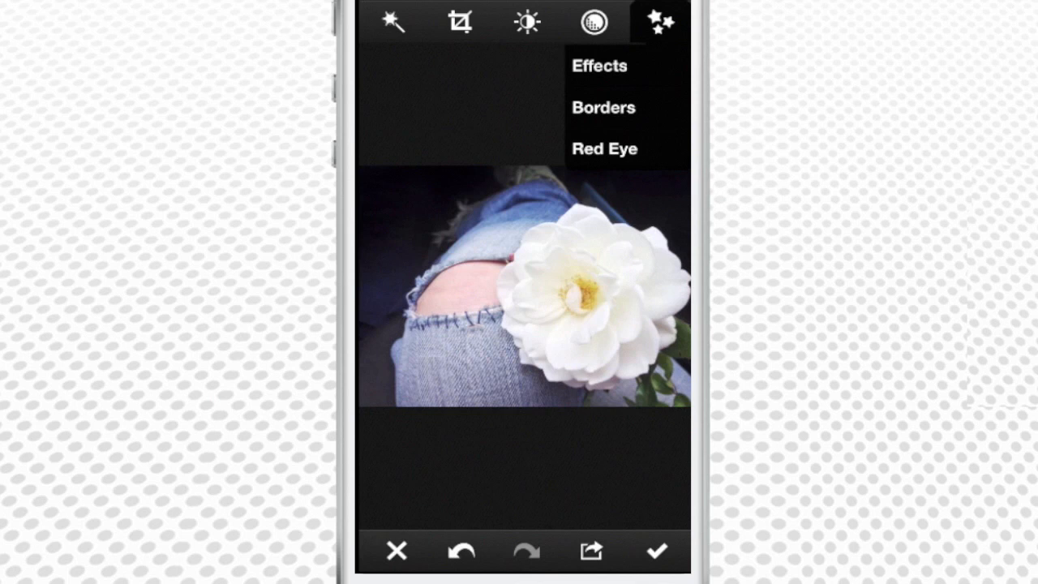
{"action": "left_click", "coordinate": [600, 65]}
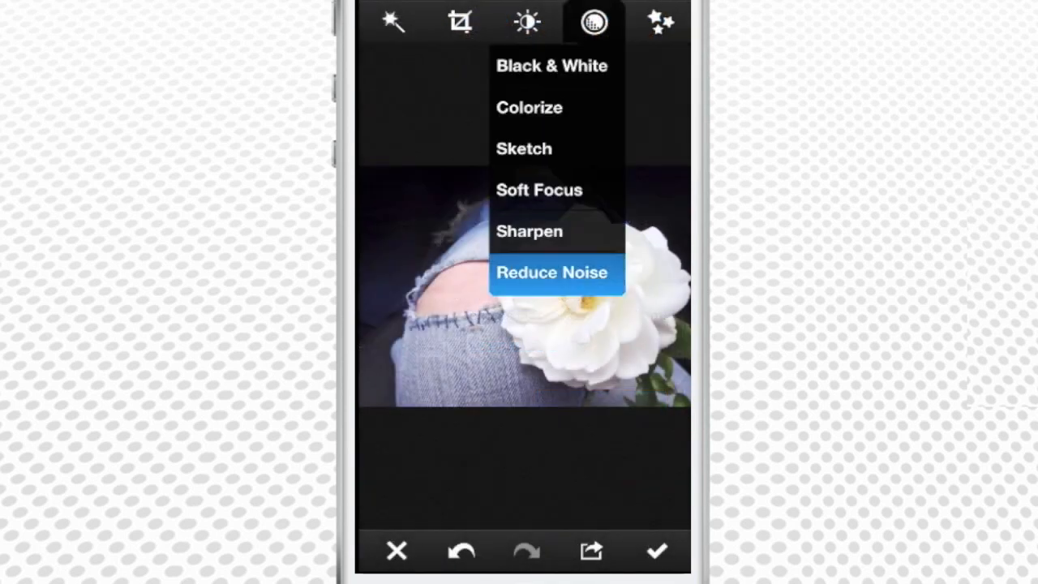
Step: Apply Reduce Noise, then the Rainbow sample effect to the rose and accept it
{"action": "left_click", "coordinate": [551, 272]}
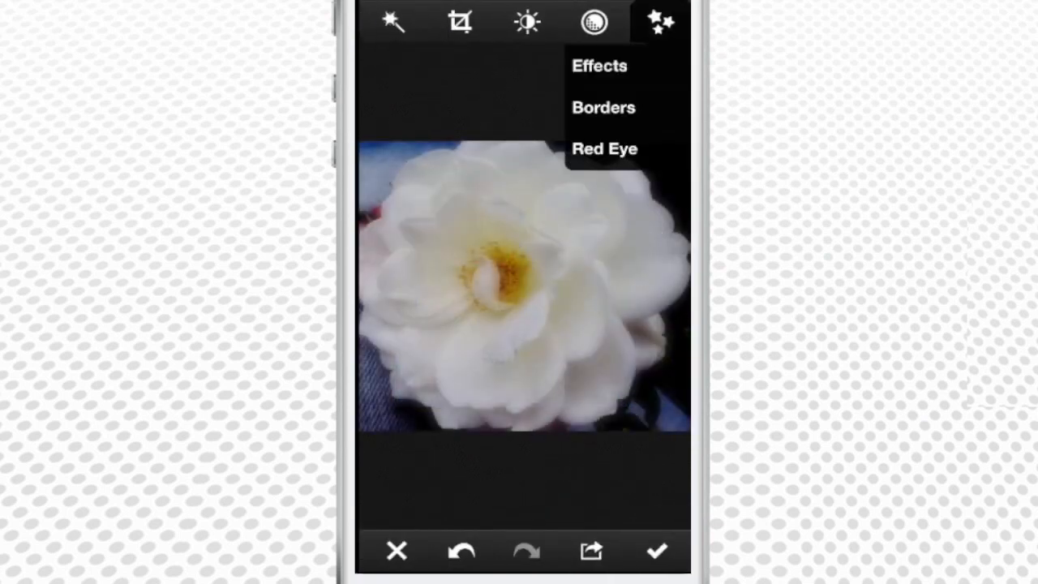
{"action": "left_click", "coordinate": [600, 65]}
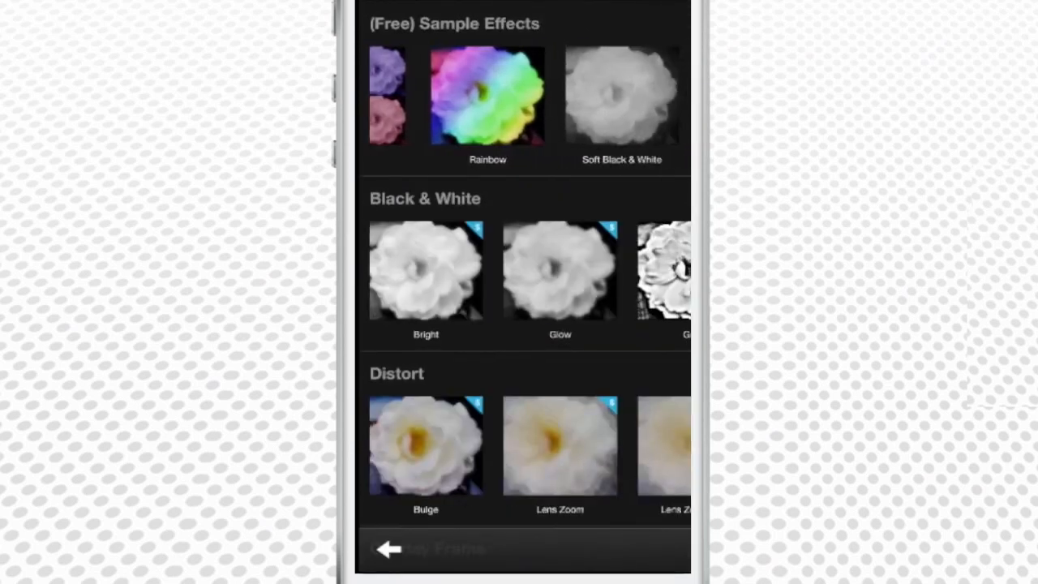
{"action": "left_click", "coordinate": [487, 94]}
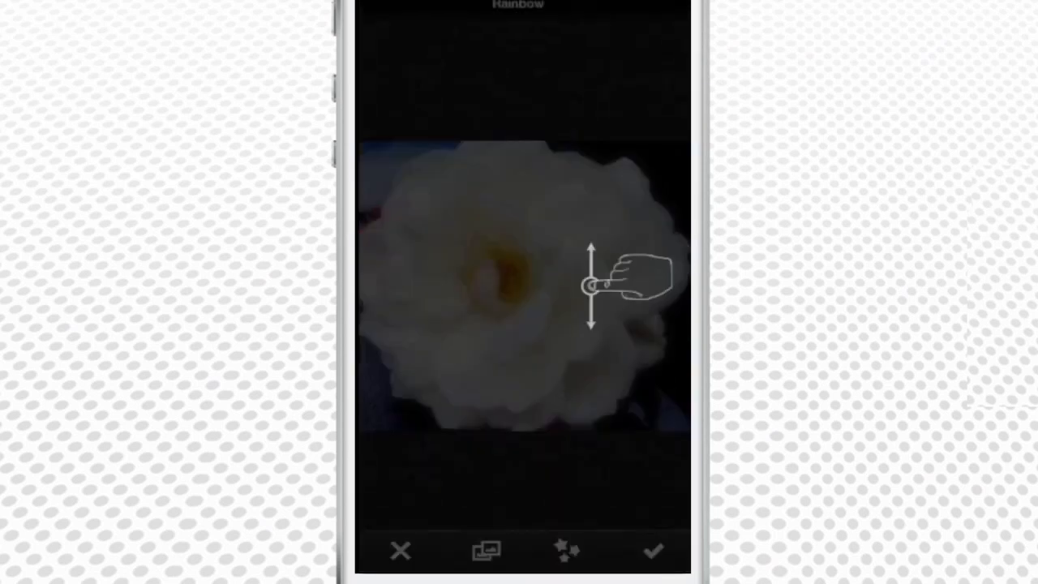
{"action": "left_click", "coordinate": [517, 34]}
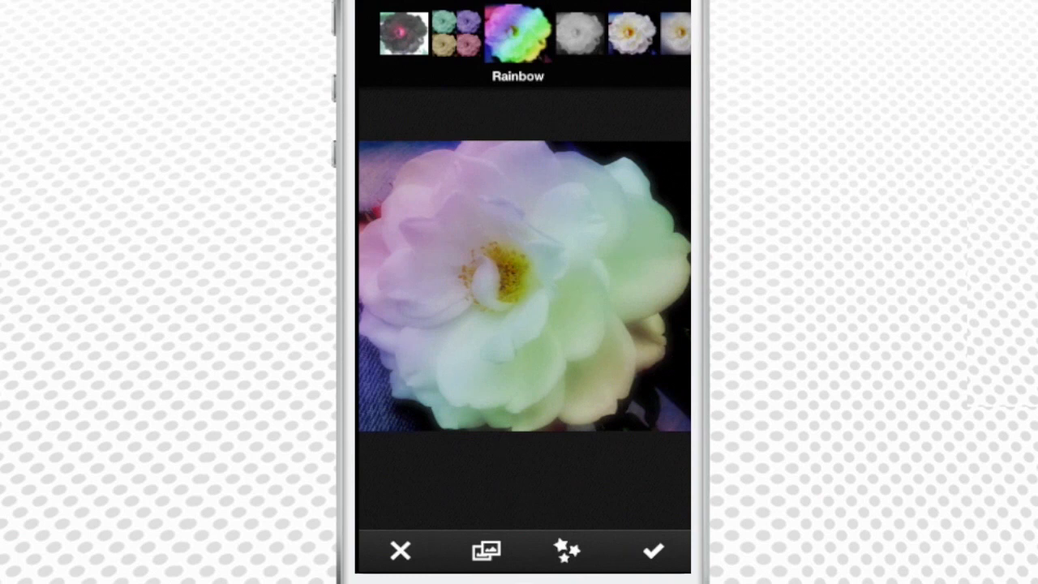
{"action": "left_click", "coordinate": [653, 551]}
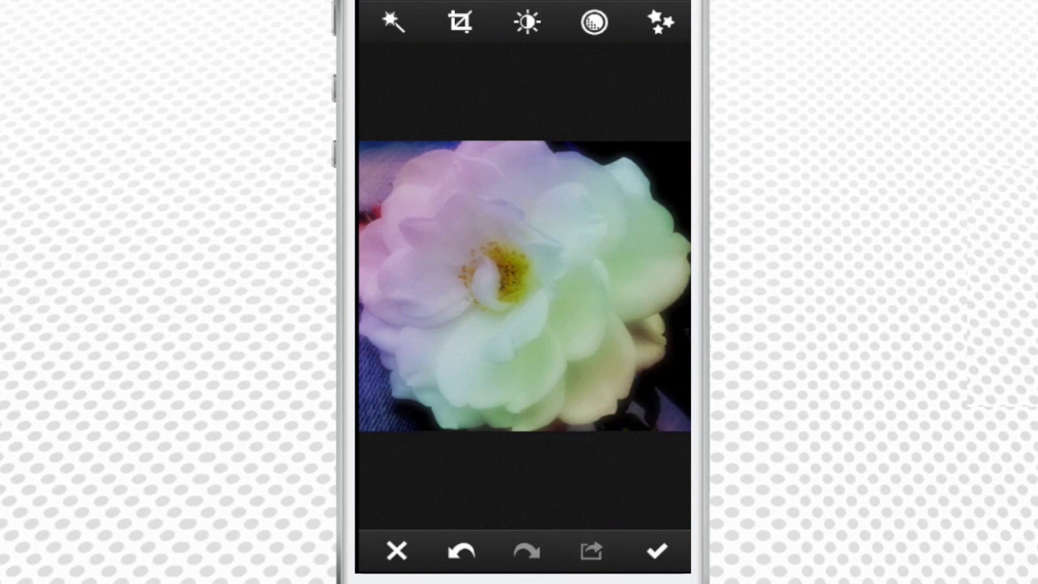
Step: Share the rainbow rose to Facebook, authorizing the post, then view it in the Facebook app
{"action": "left_click", "coordinate": [590, 551]}
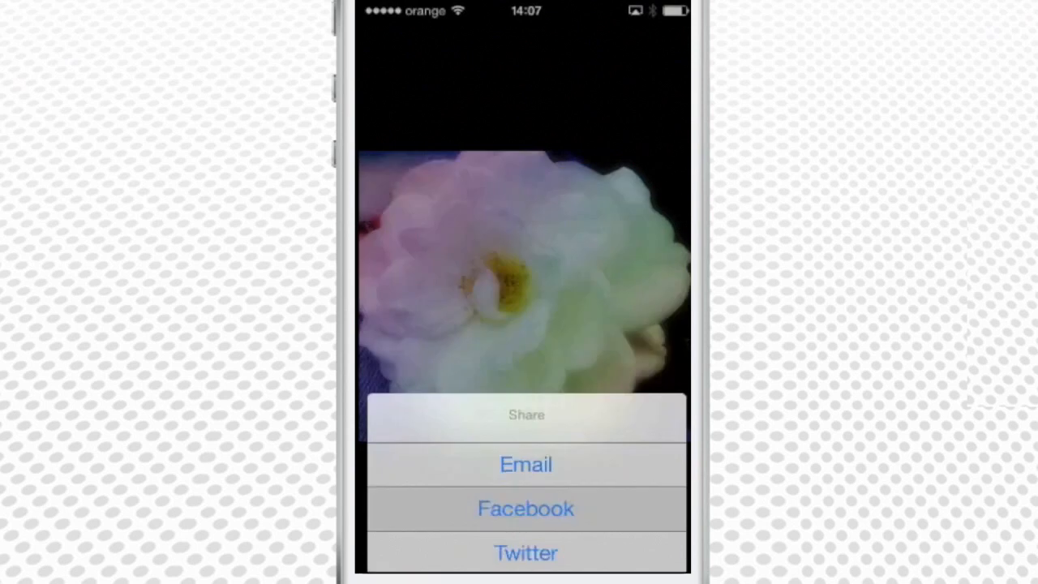
{"action": "left_click", "coordinate": [525, 509]}
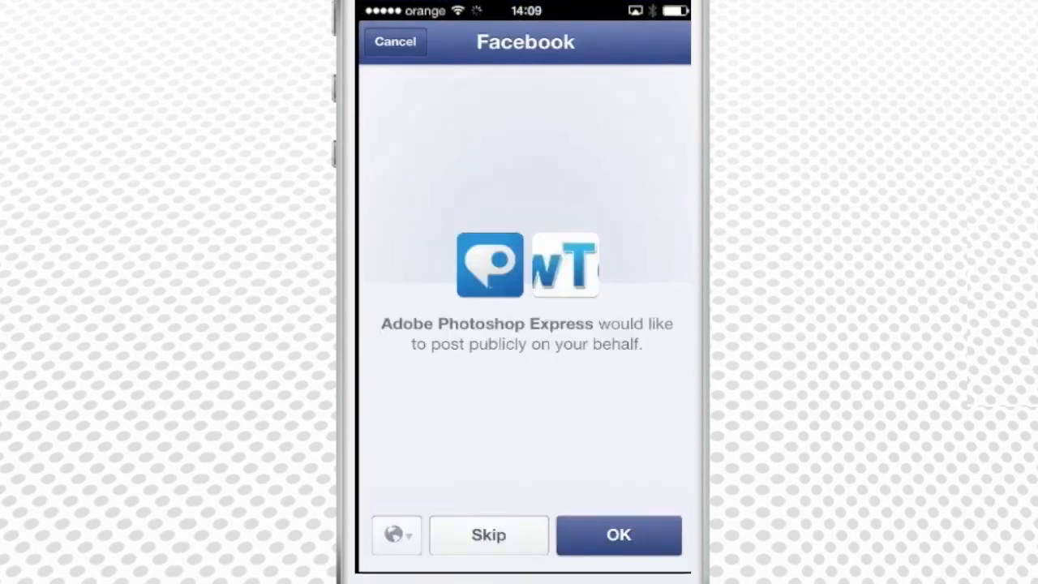
{"action": "left_click", "coordinate": [620, 535]}
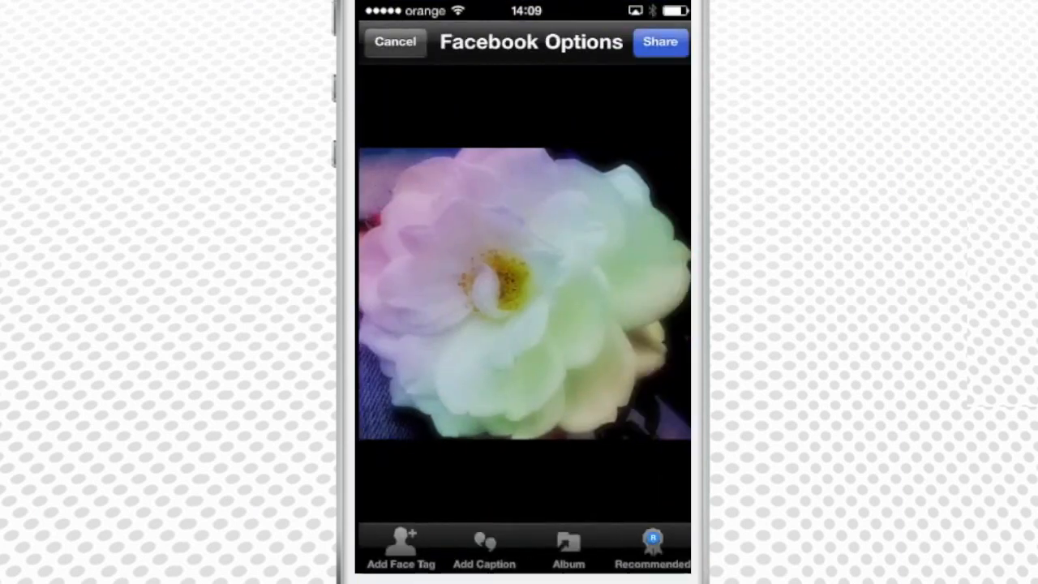
{"action": "left_click", "coordinate": [660, 42]}
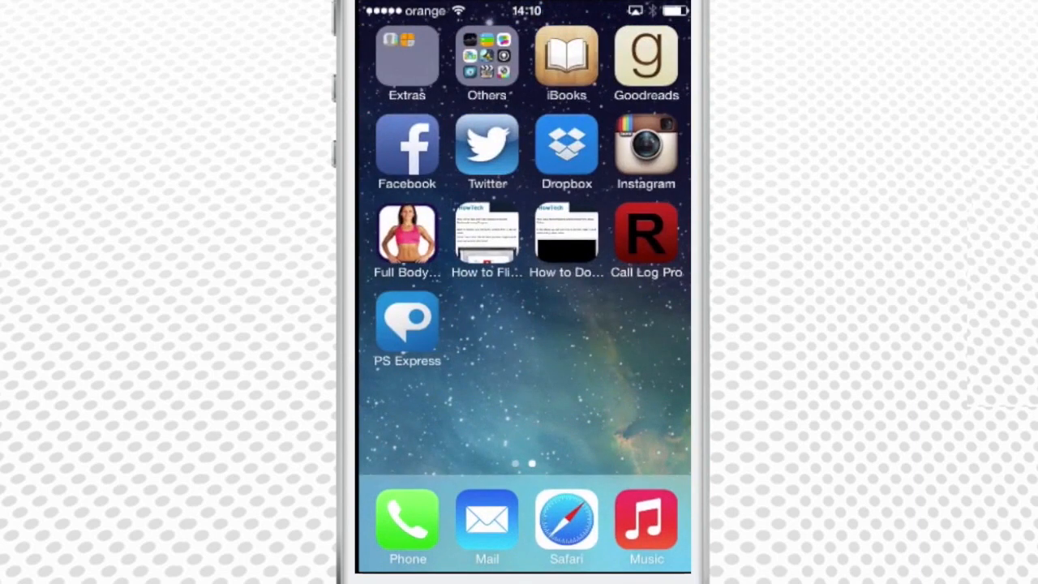
{"action": "left_click", "coordinate": [407, 152]}
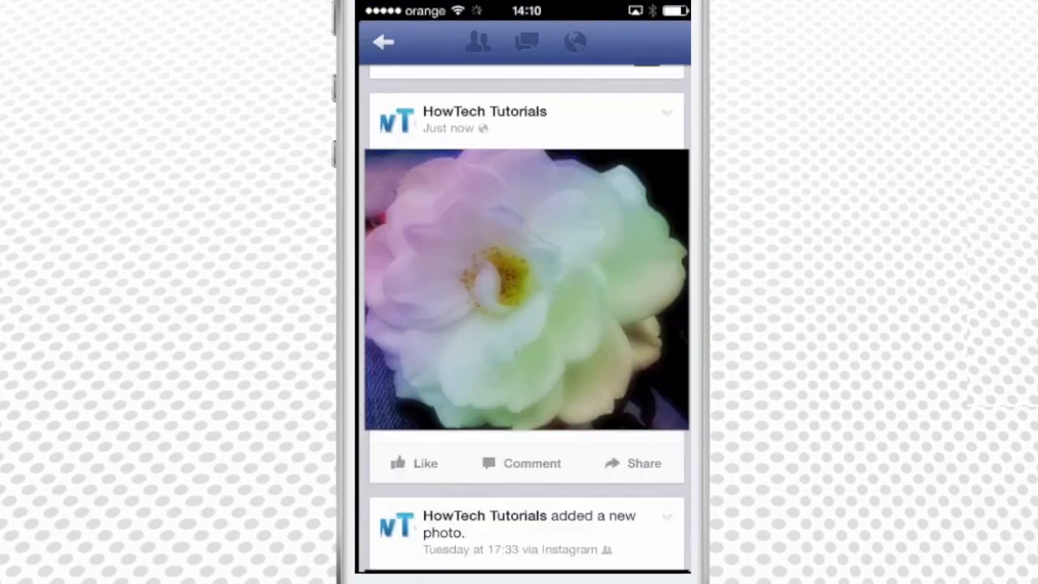